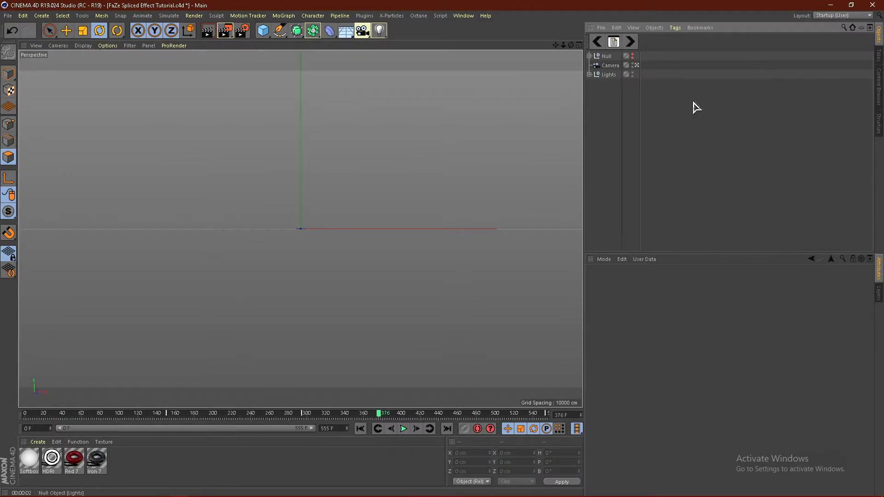
# Step: Start a File > Merge and locate the FaZe Logo Fix Illustrator file in the Open dialog
pyautogui.click(8, 15)
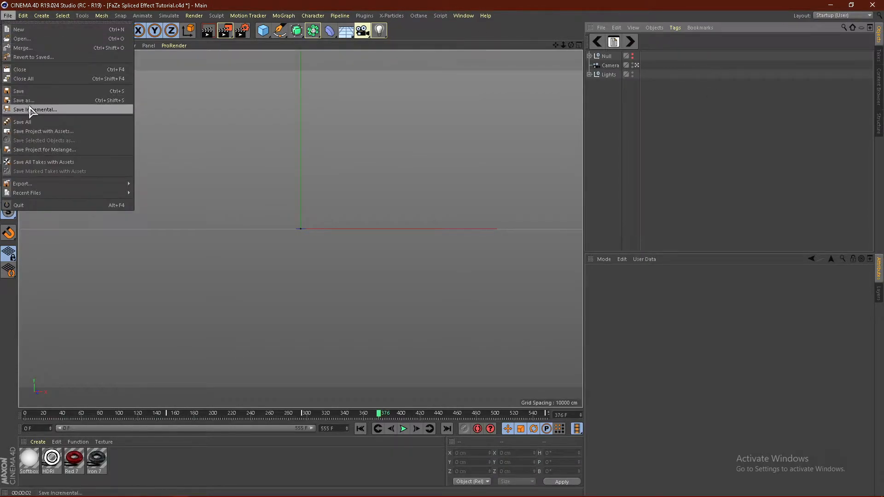
pyautogui.click(22, 38)
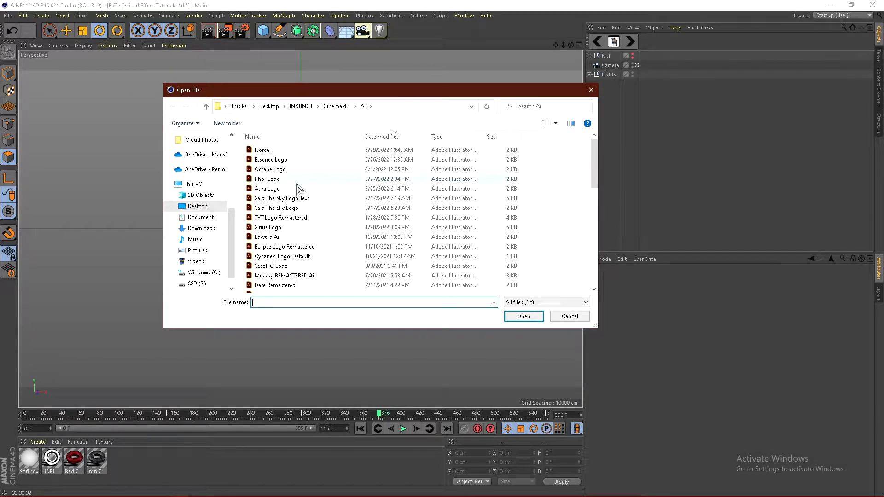
pyautogui.scroll(-3)
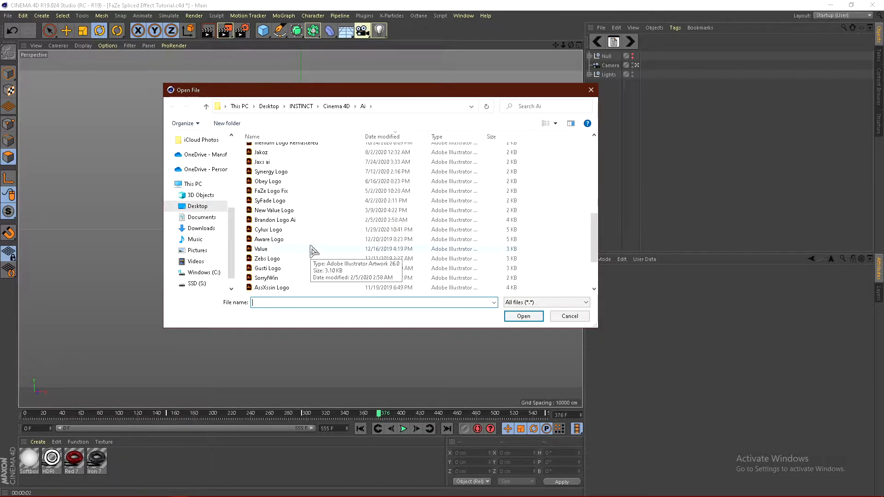
pyautogui.scroll(3)
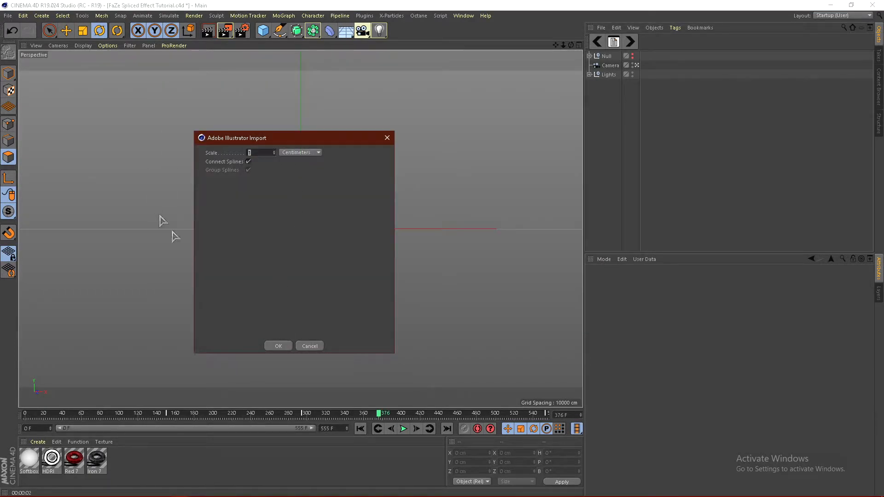
# Step: Import the logo spline with default settings and review its coordinates
pyautogui.click(277, 345)
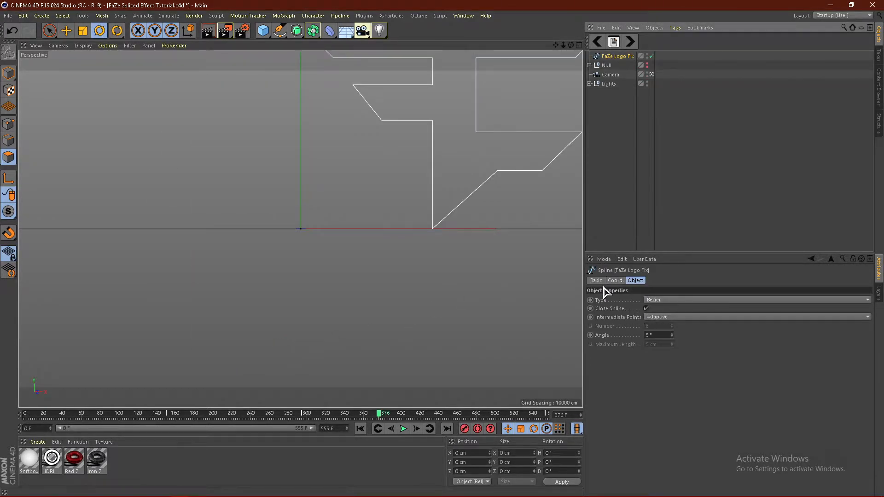
pyautogui.click(614, 280)
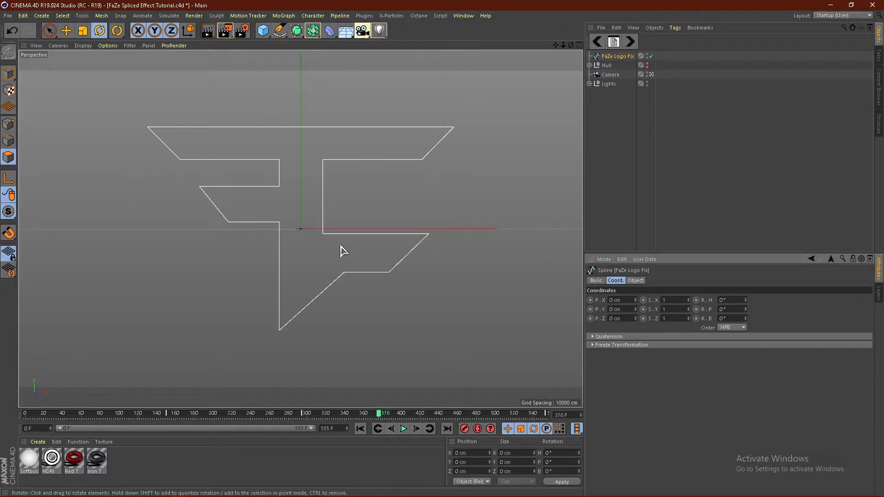
pyautogui.moveTo(501, 85)
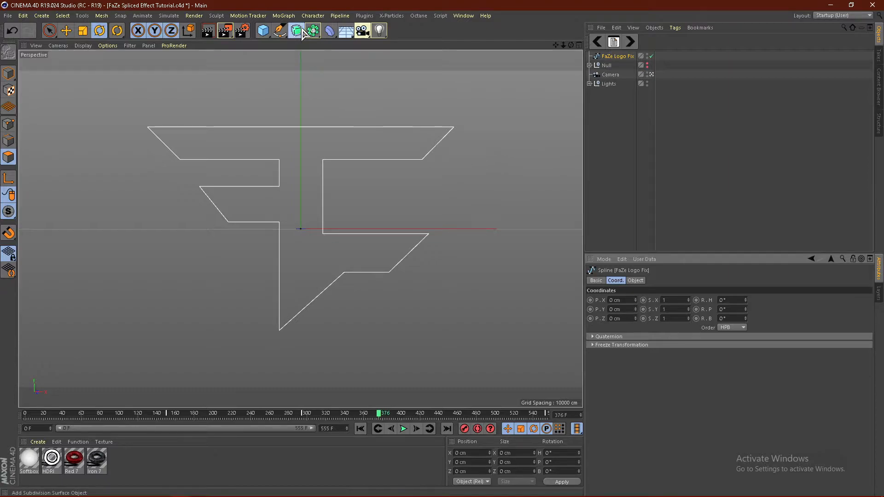
# Step: Extrude the logo spline into a solid with a Movement depth of 40
pyautogui.click(312, 30)
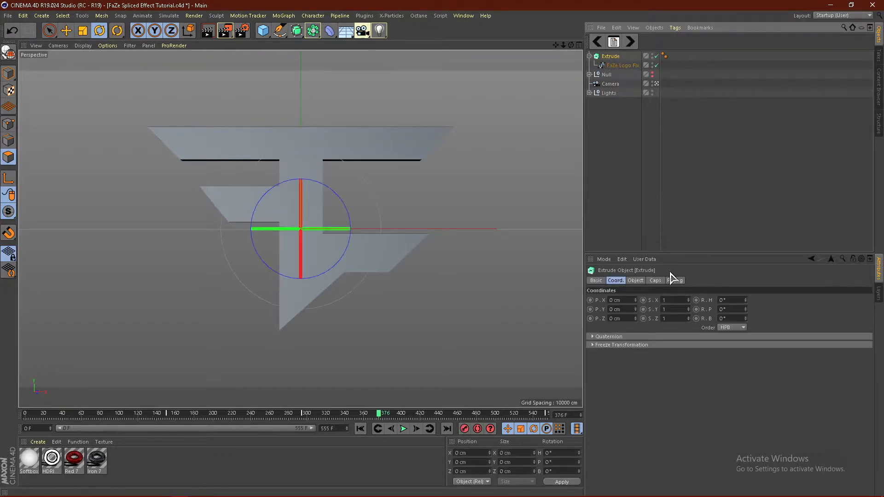
pyautogui.click(636, 280)
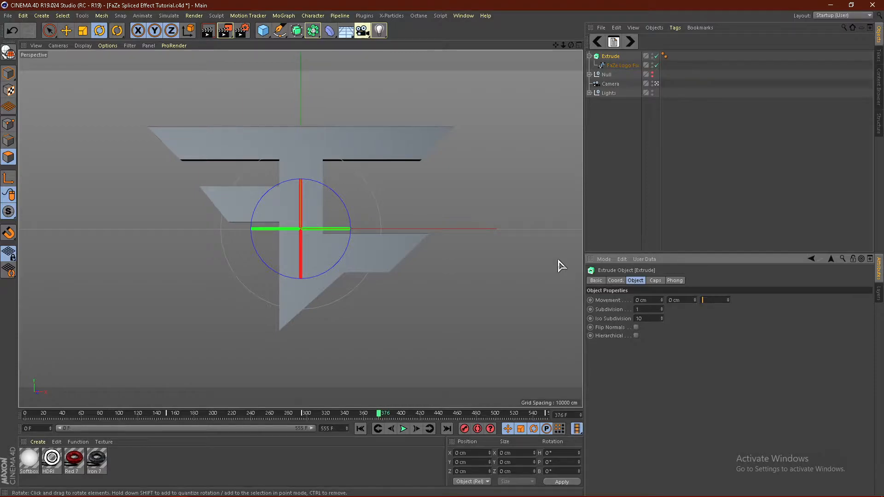
pyautogui.write('40')
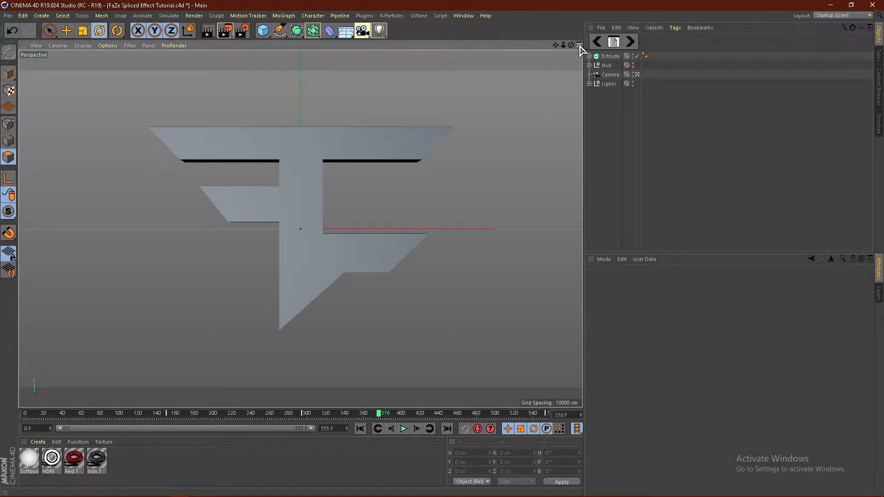
# Step: Switch to Front view, pick the Pen tool and enable vertex snapping for tracing
pyautogui.click(571, 46)
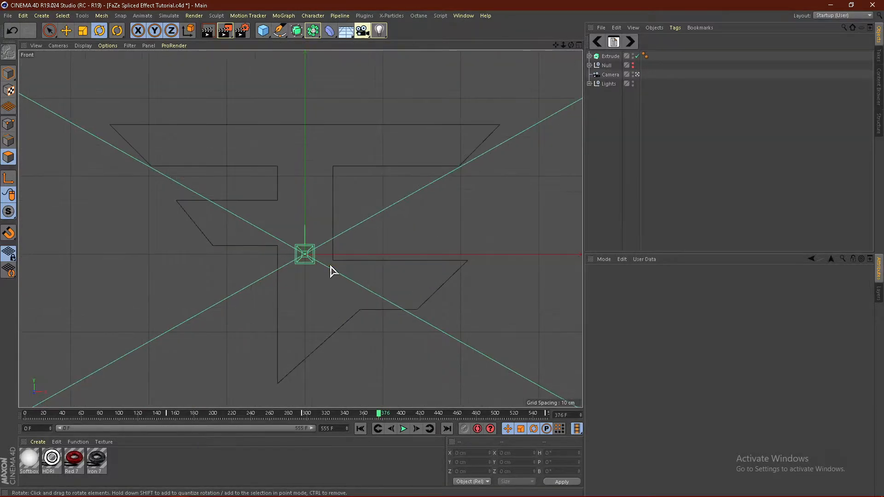
pyautogui.click(278, 31)
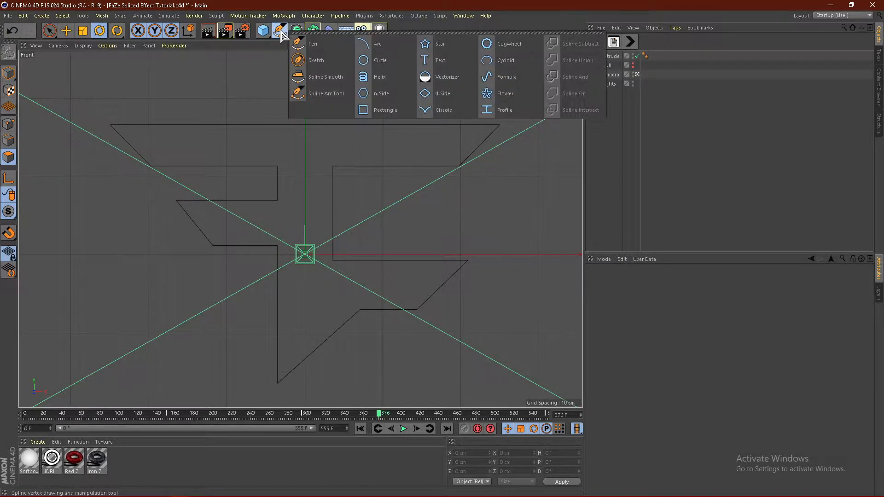
pyautogui.moveTo(315, 48)
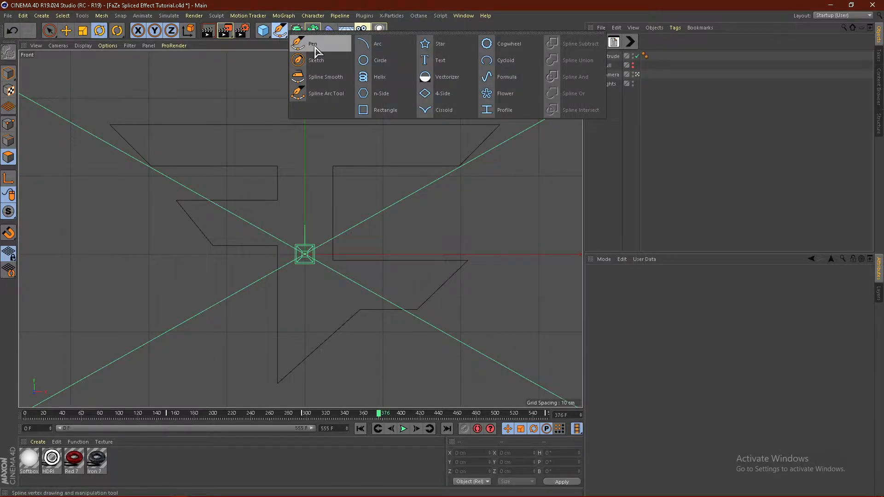
pyautogui.click(313, 44)
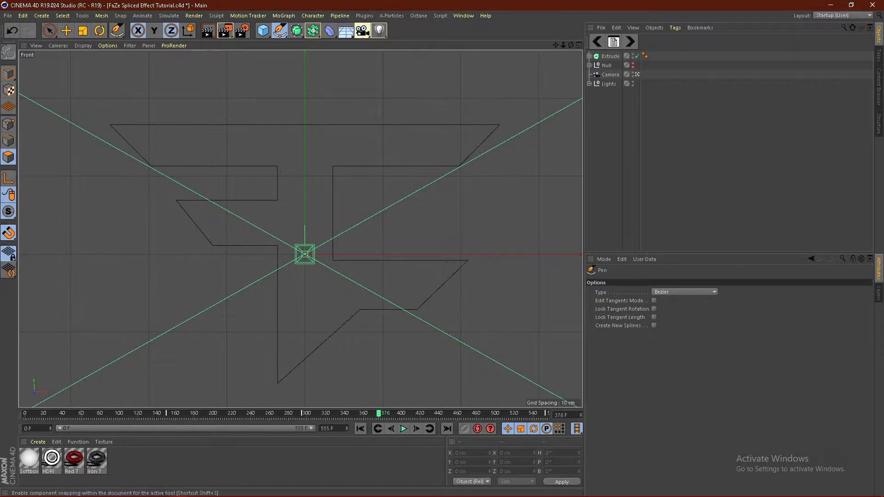
pyautogui.click(9, 232)
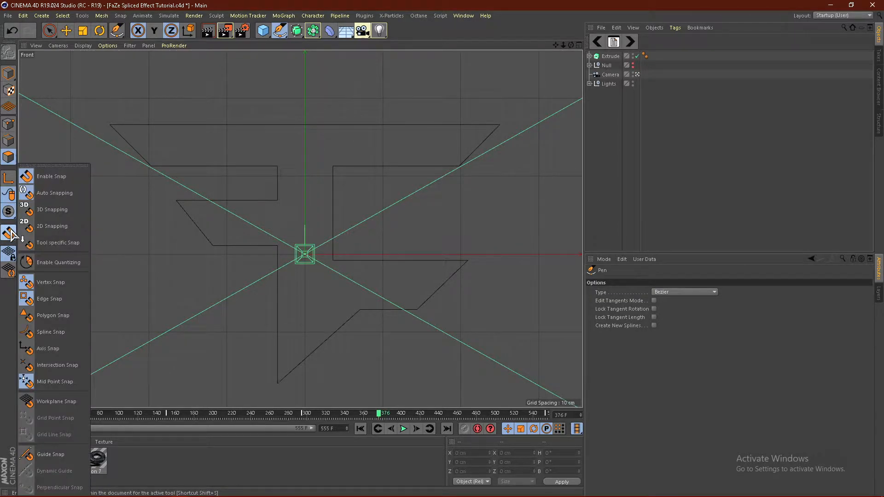
pyautogui.moveTo(59, 262)
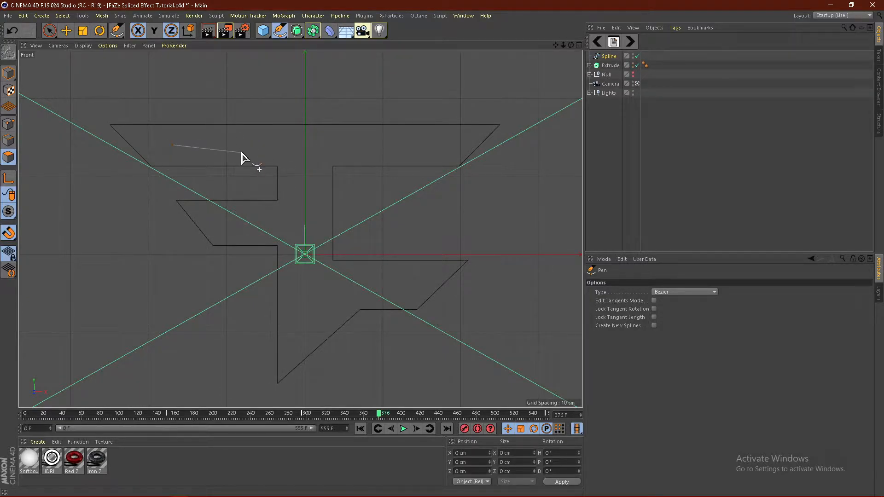
pyautogui.moveTo(237, 141)
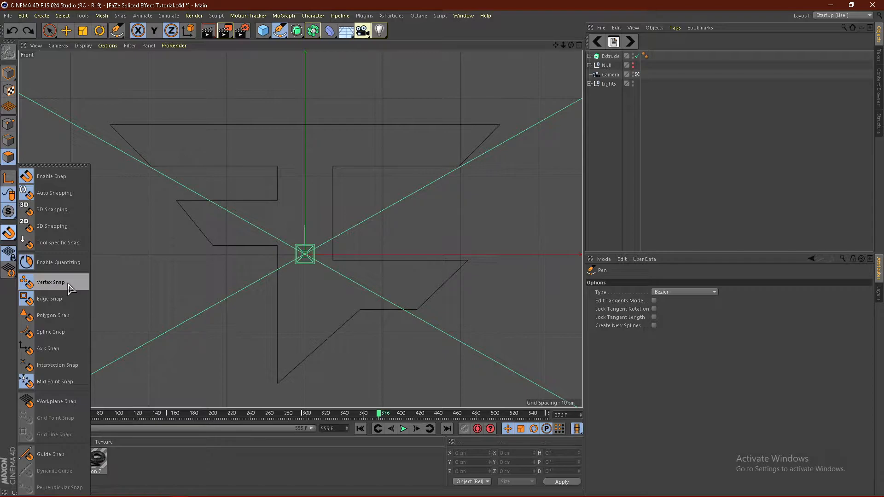
pyautogui.moveTo(52, 176)
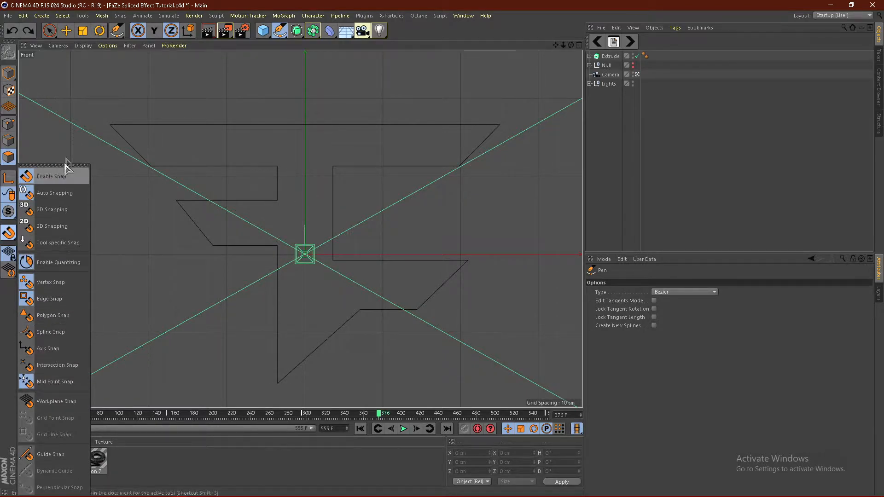
pyautogui.moveTo(51, 255)
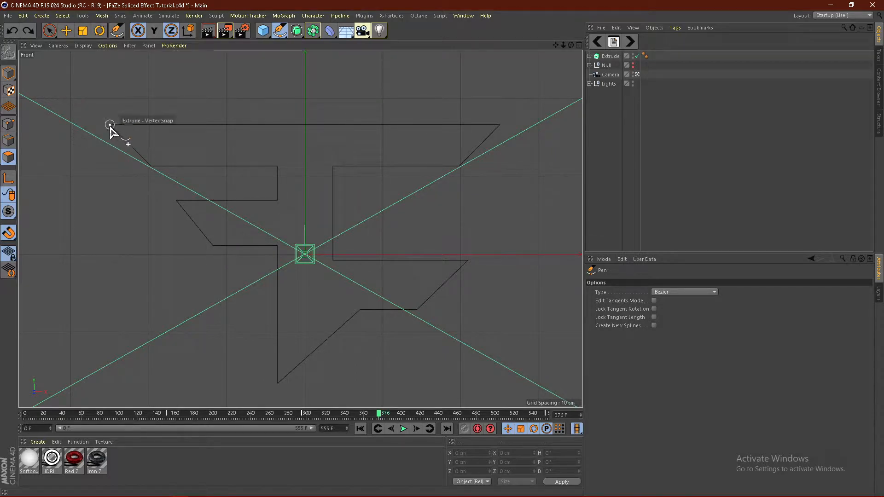
pyautogui.moveTo(166, 129)
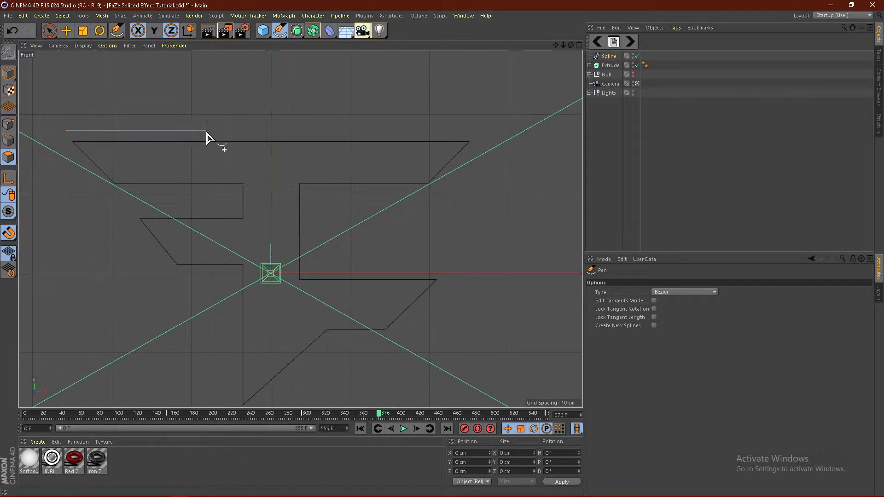
pyautogui.moveTo(195, 137)
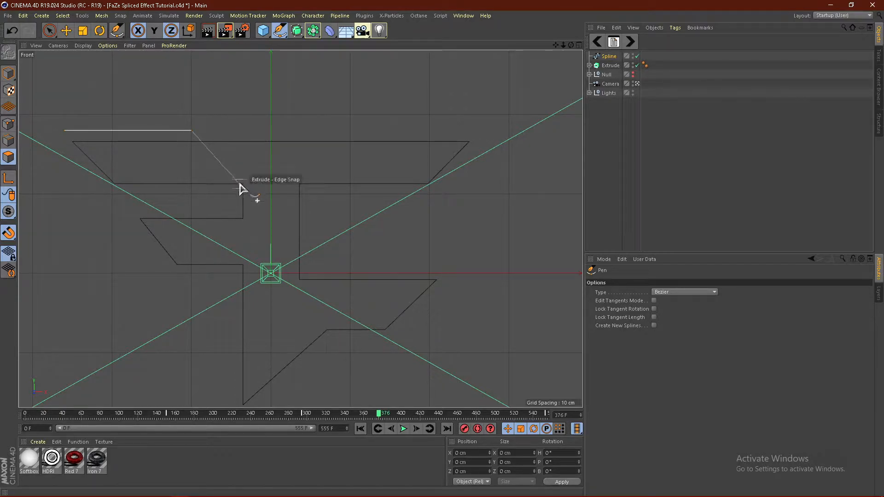
pyautogui.moveTo(236, 191)
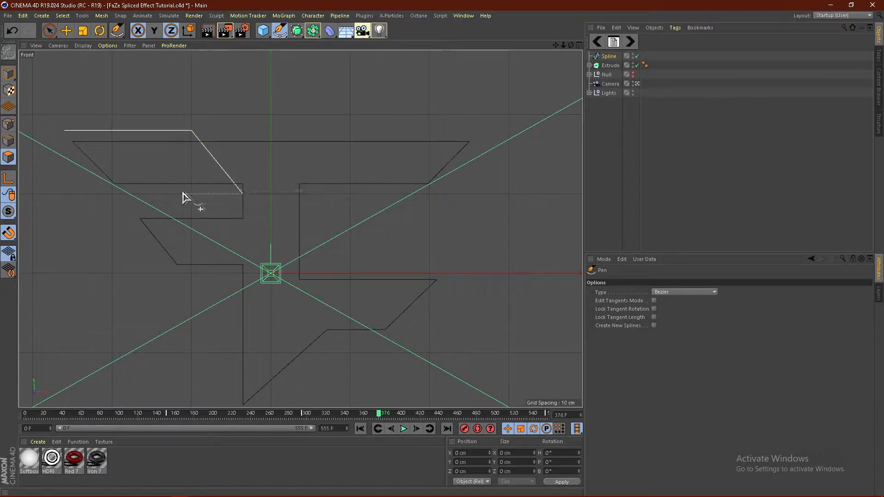
pyautogui.moveTo(116, 200)
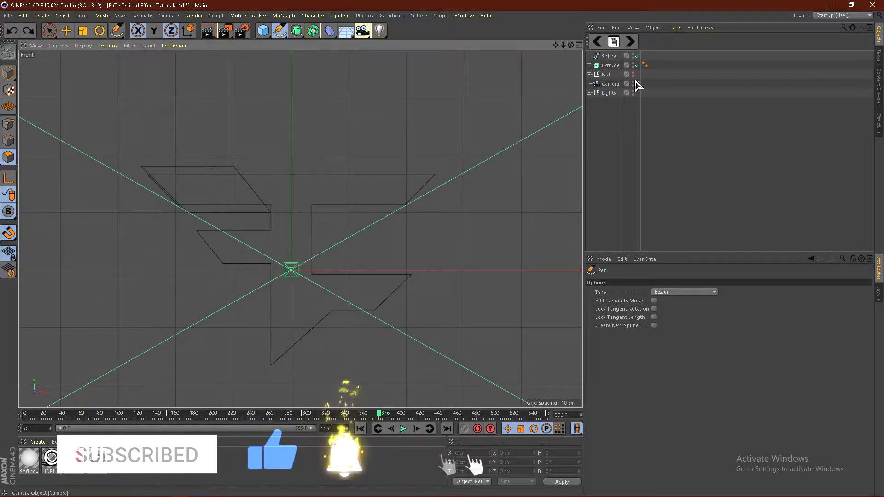
# Step: Switch the viewport to Front view for tracing the logo's upper part
pyautogui.click(577, 45)
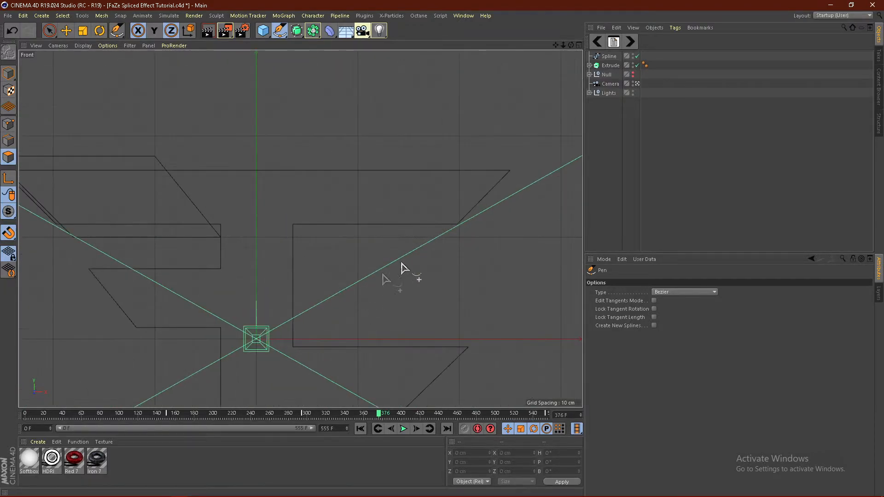
pyautogui.moveTo(179, 164)
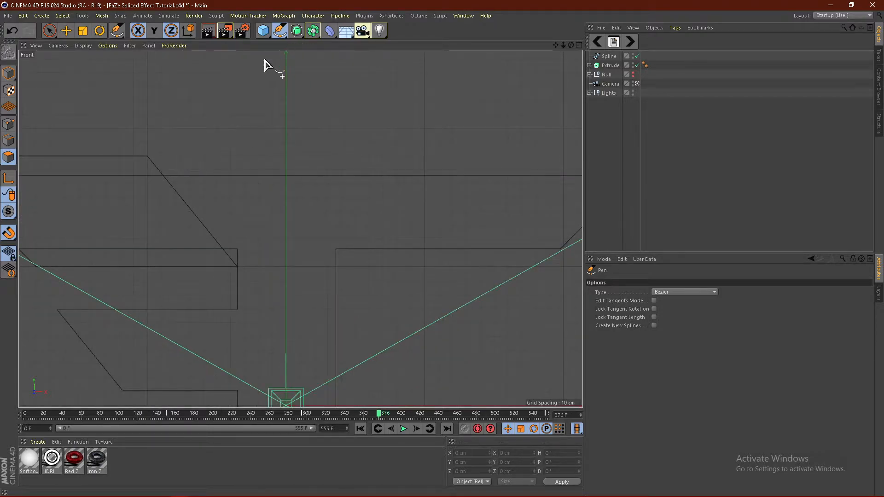
pyautogui.moveTo(191, 163)
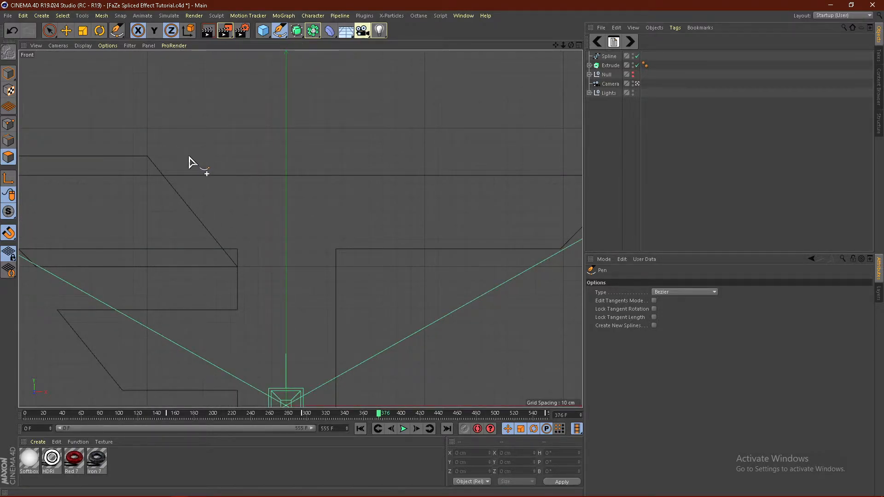
# Step: Trace corner points of a closed spline over the logo's top trapezoid
pyautogui.click(285, 270)
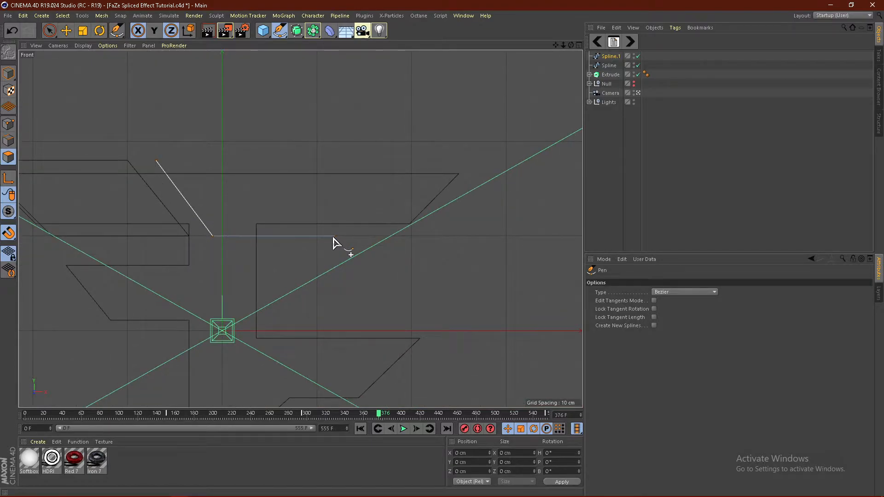
pyautogui.click(420, 169)
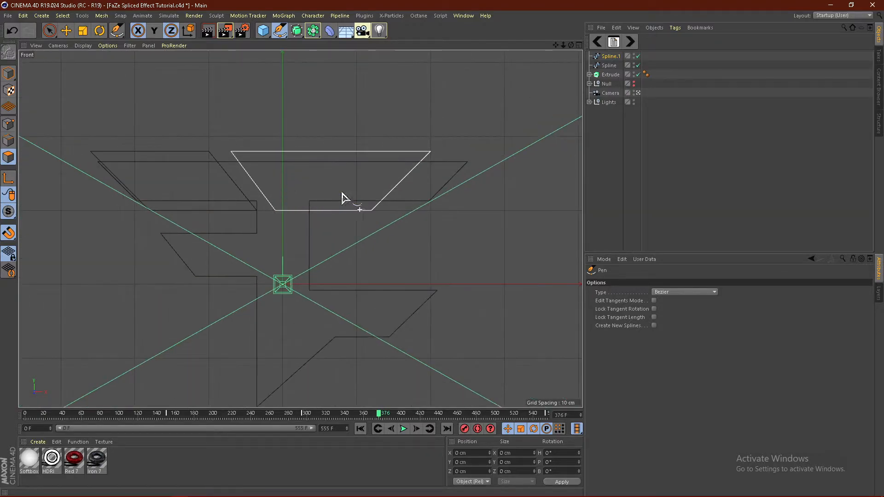
pyautogui.scroll(-3)
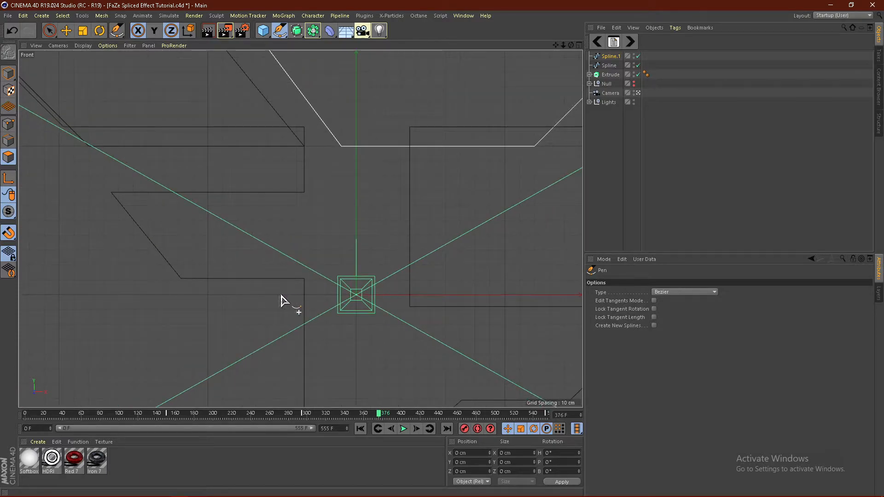
pyautogui.moveTo(116, 228)
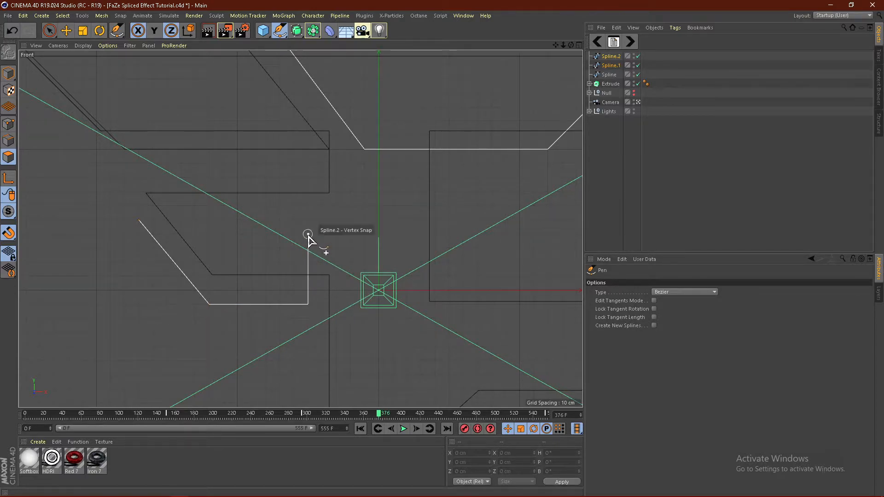
pyautogui.moveTo(276, 229)
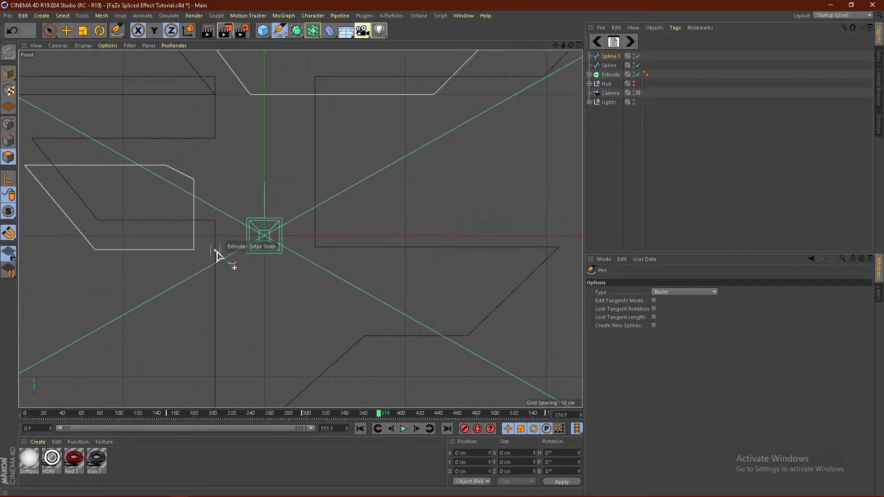
pyautogui.moveTo(225, 245)
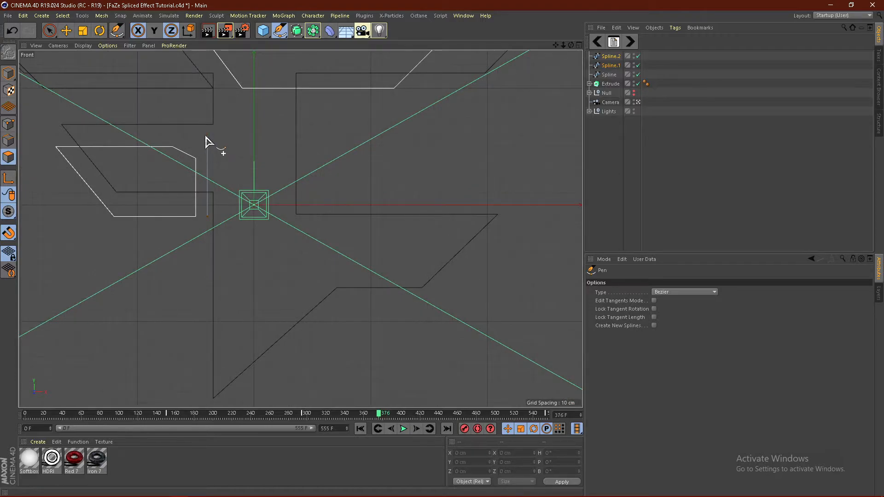
pyautogui.moveTo(214, 149)
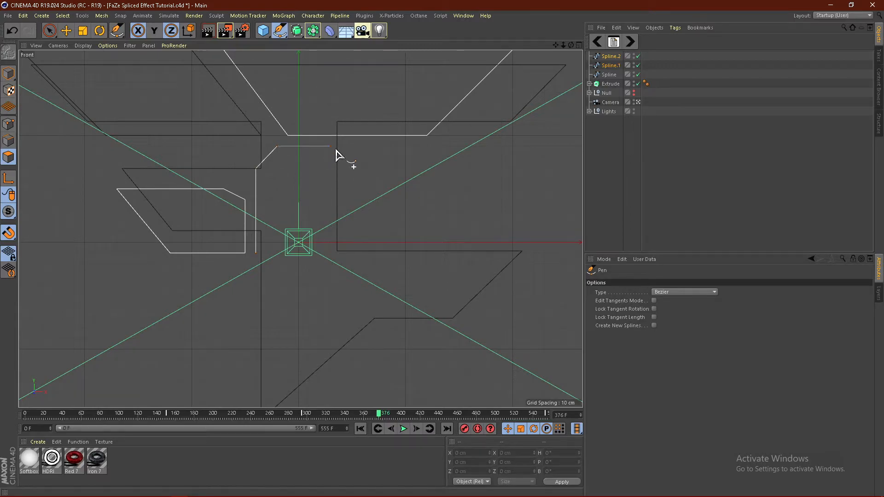
pyautogui.moveTo(330, 155)
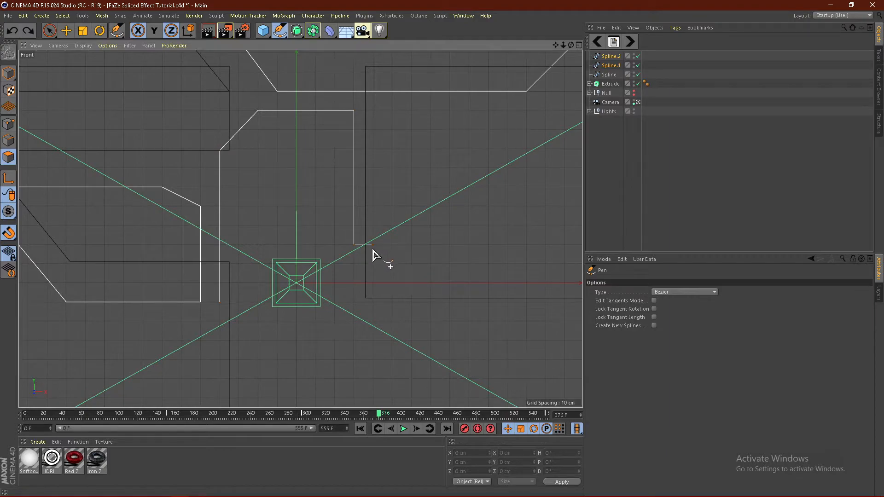
pyautogui.moveTo(360, 273)
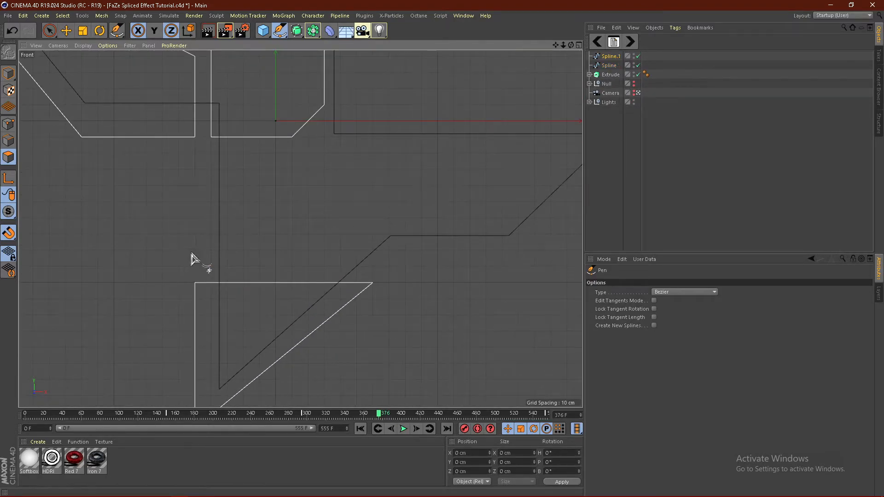
# Step: Trace the first points of the lower bar piece of the logo
pyautogui.click(391, 255)
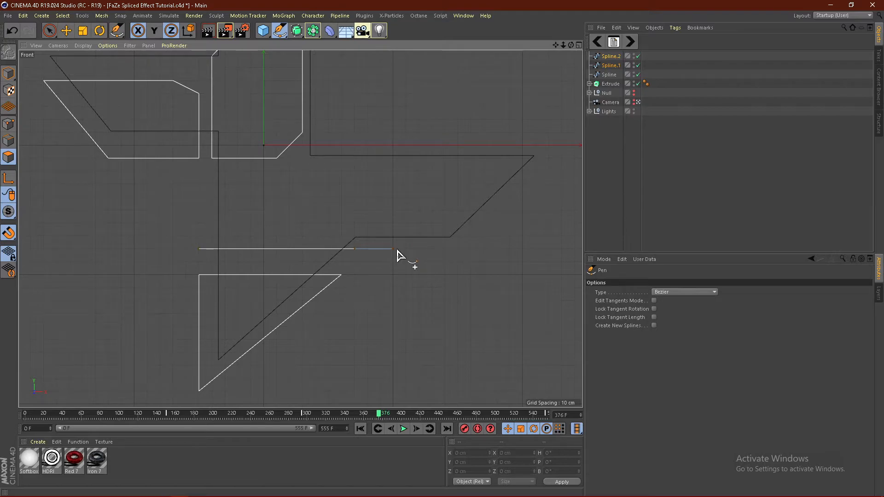
pyautogui.click(445, 201)
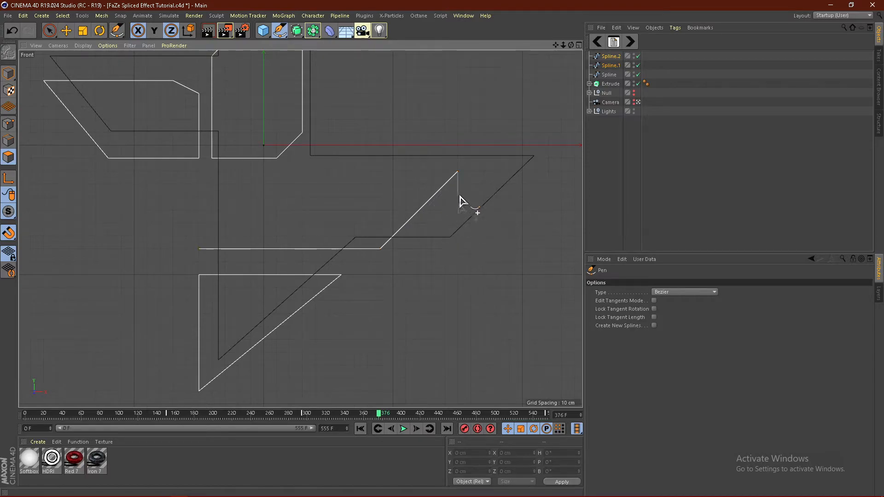
pyautogui.moveTo(394, 164)
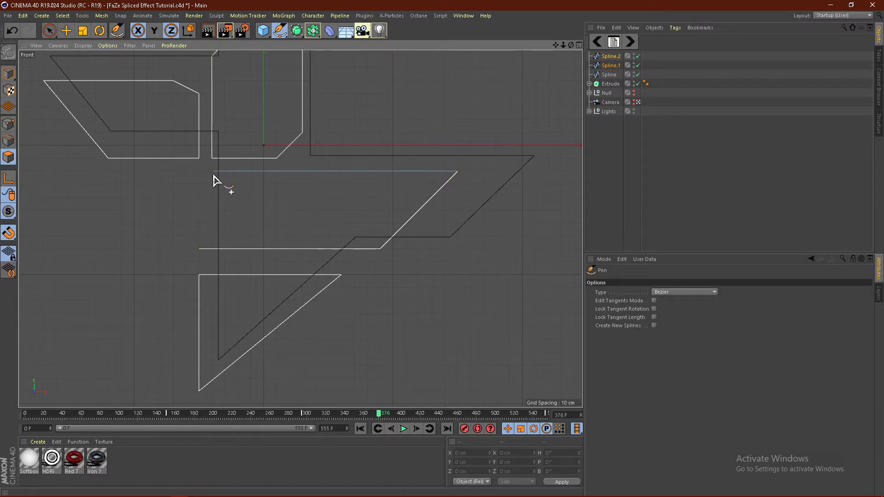
pyautogui.moveTo(202, 262)
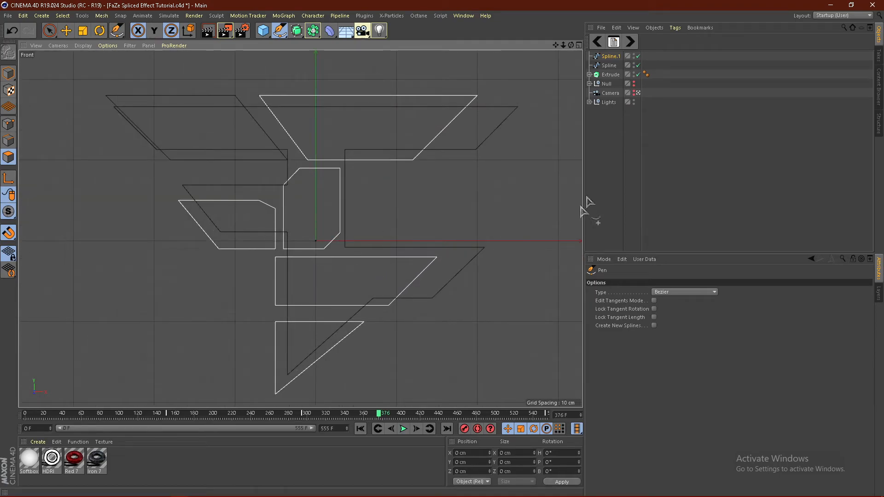
# Step: Select the traced spline and view the shaded logo in Perspective
pyautogui.scroll(-3)
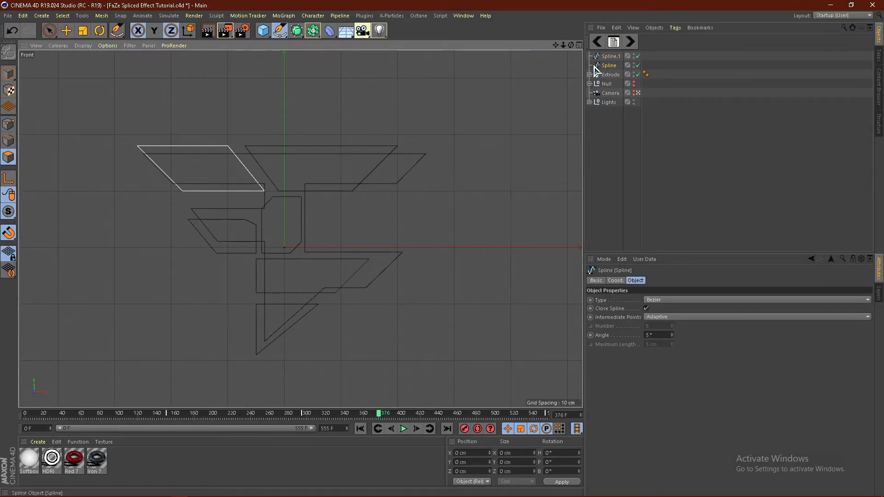
pyautogui.click(608, 56)
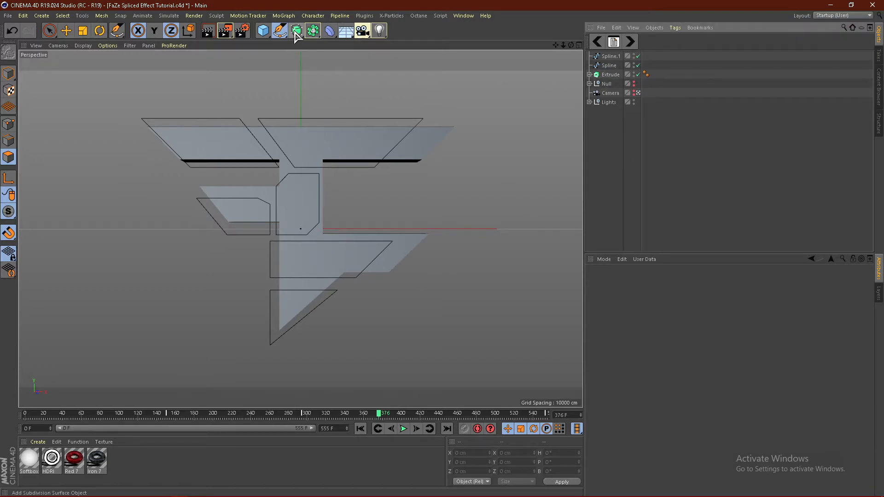
# Step: Add an Extrude generator holding Spline.1 and check its contents in the Object Manager
pyautogui.click(296, 30)
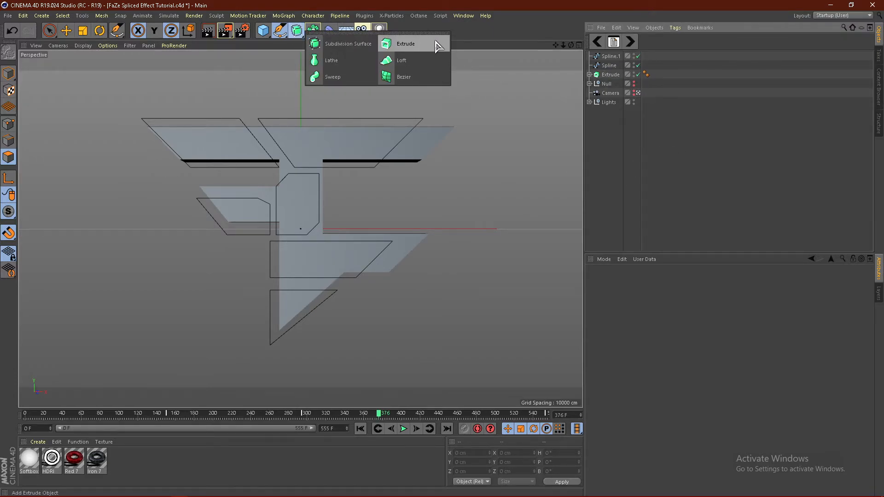
pyautogui.click(406, 44)
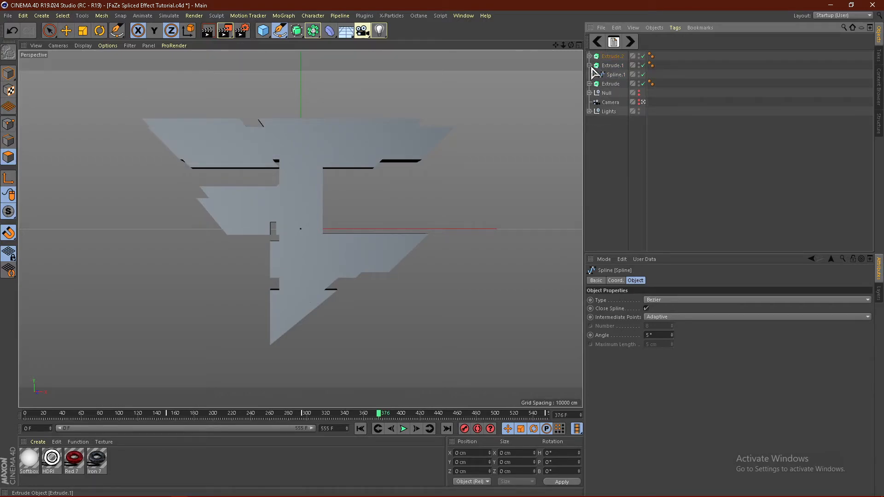
pyautogui.click(612, 65)
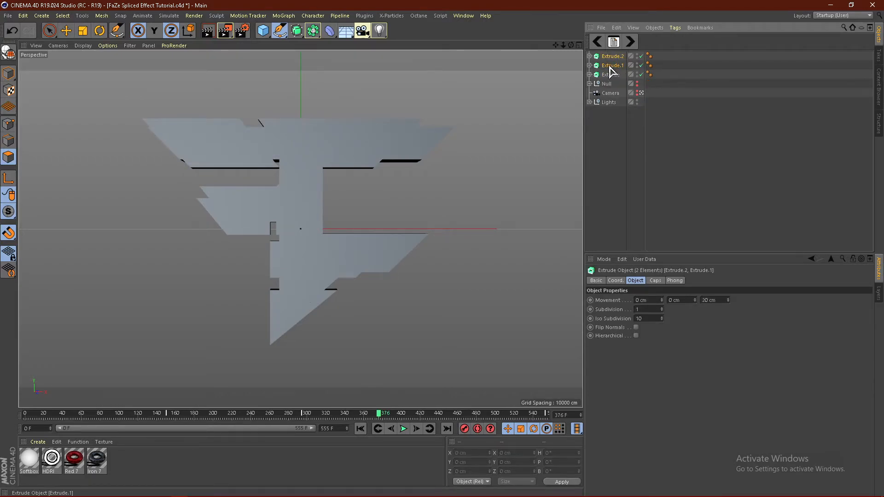
pyautogui.click(611, 64)
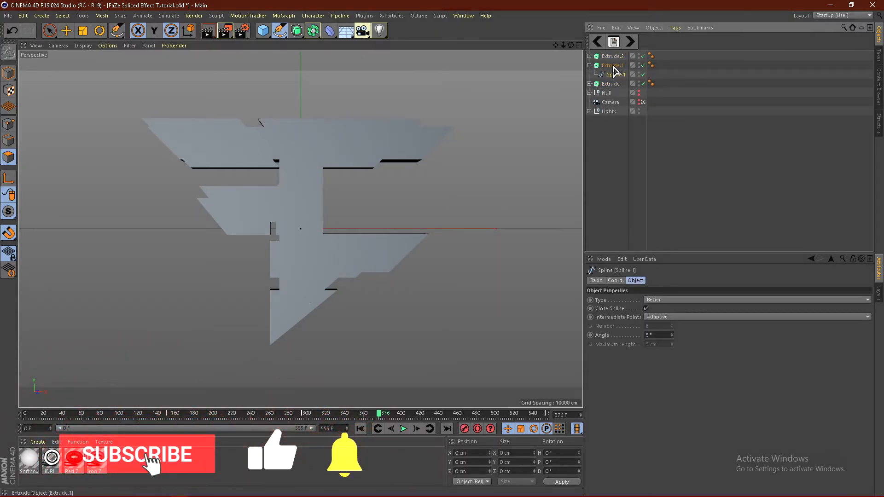
# Step: Select Extrude.1 and Extrude.2 in turn to review the new extrusions
pyautogui.click(611, 64)
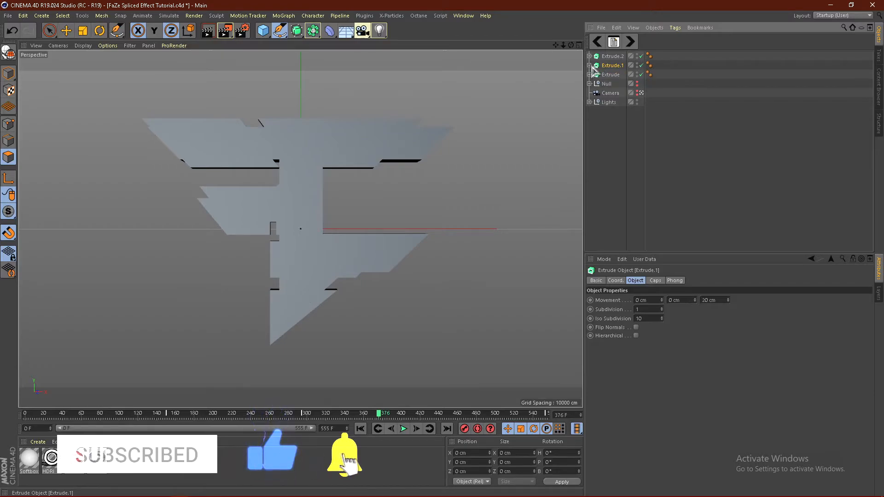
pyautogui.click(611, 57)
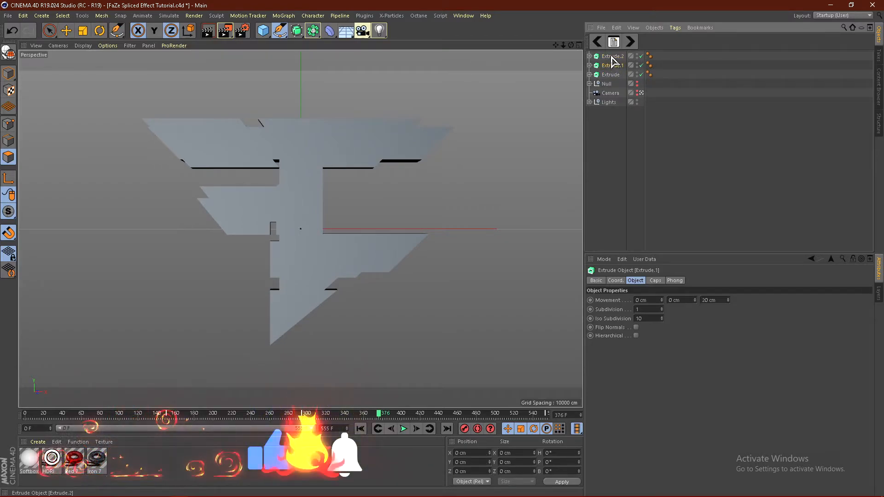
pyautogui.click(611, 64)
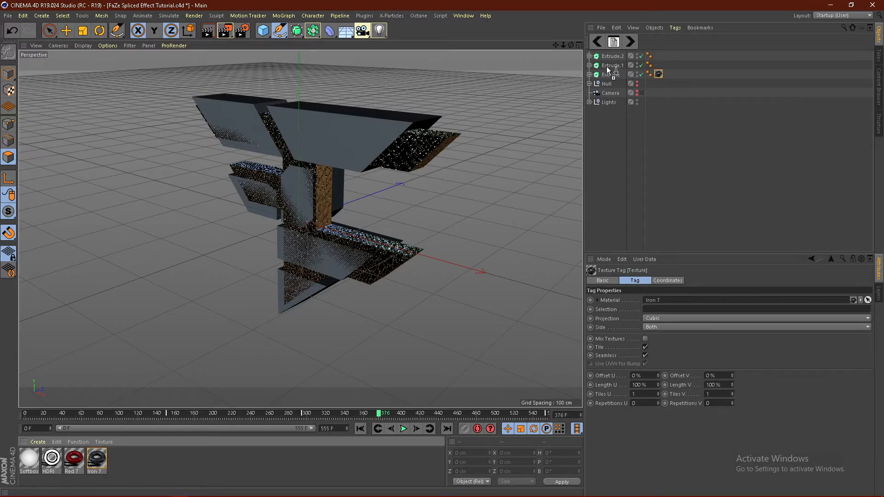
# Step: Apply the Red 7 material with cubic projection and set Extrude.2's depth to 80 cm
pyautogui.click(755, 317)
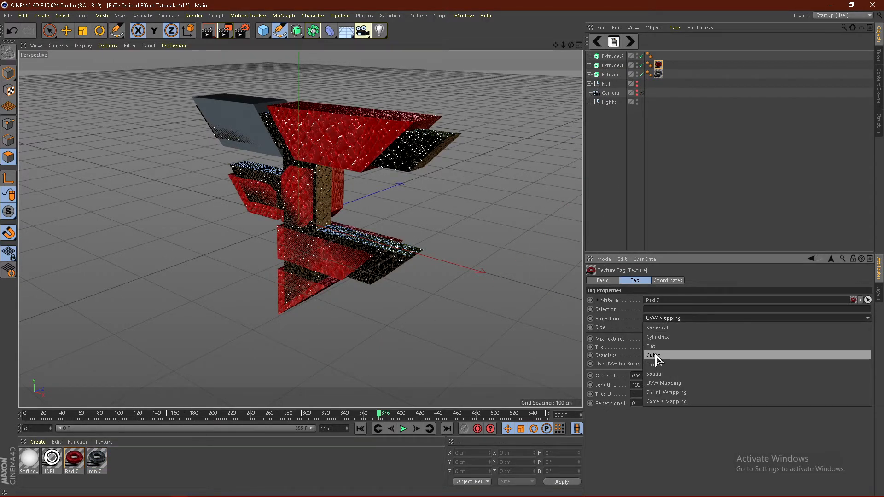
pyautogui.click(653, 354)
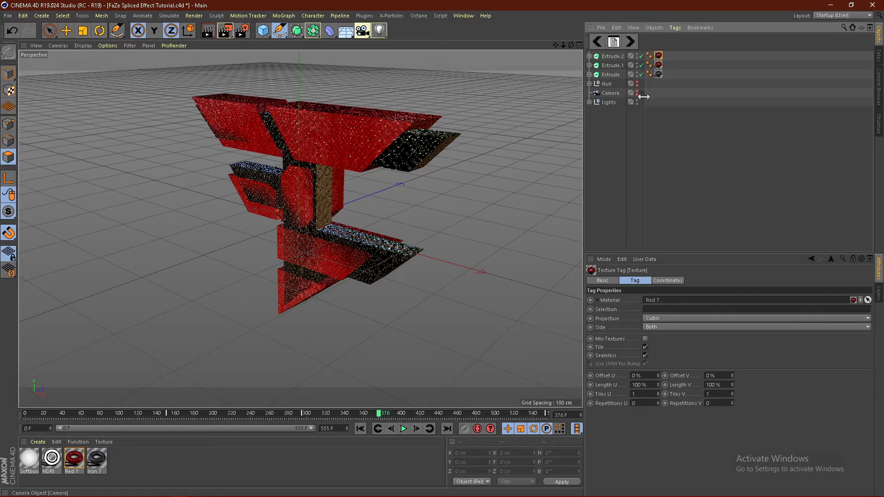
pyautogui.click(610, 56)
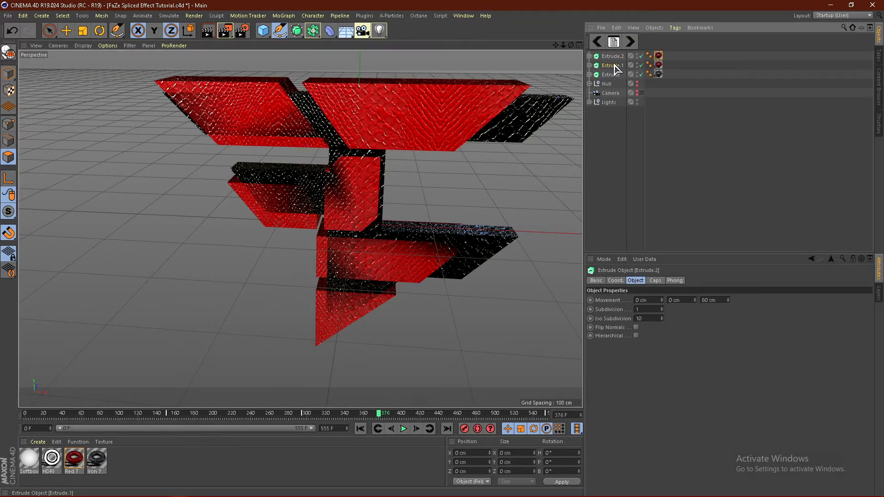
pyautogui.click(609, 73)
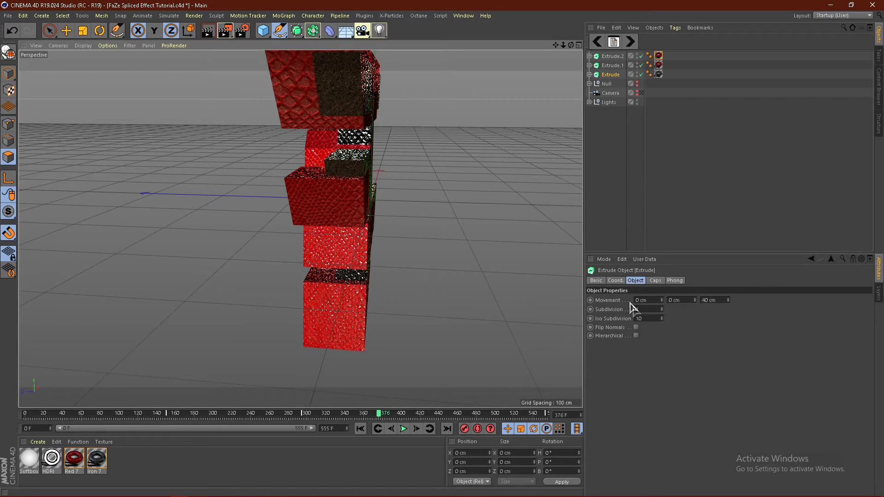
# Step: Give the base Extrude a 40 cm Z movement and a P.Z of 30 cm to stagger the pieces
pyautogui.click(615, 280)
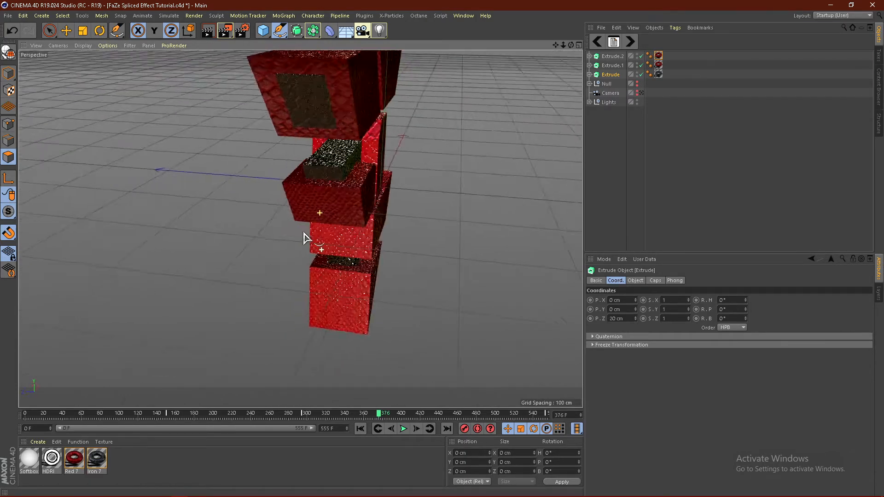
pyautogui.moveTo(319, 237); pyautogui.dragTo(372, 220)
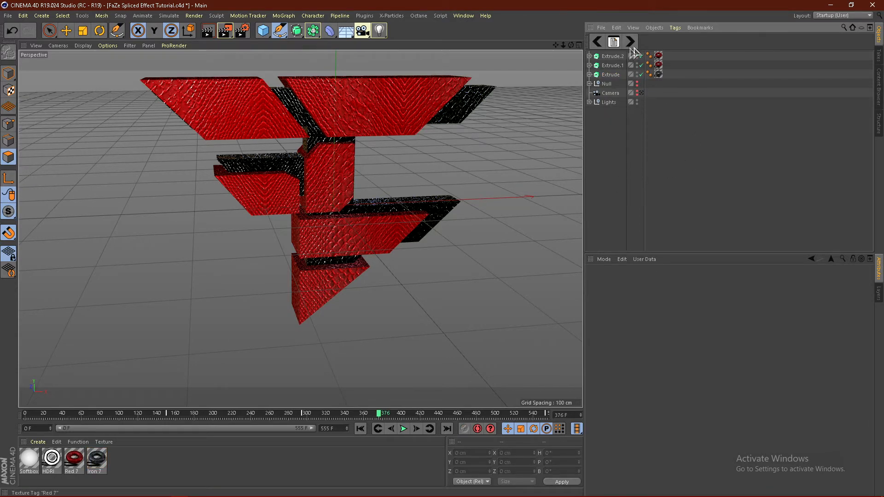
# Step: Group the three extrusions under a null (Alt+G) and run Axis Center to centre its axis on the logo
pyautogui.click(610, 65)
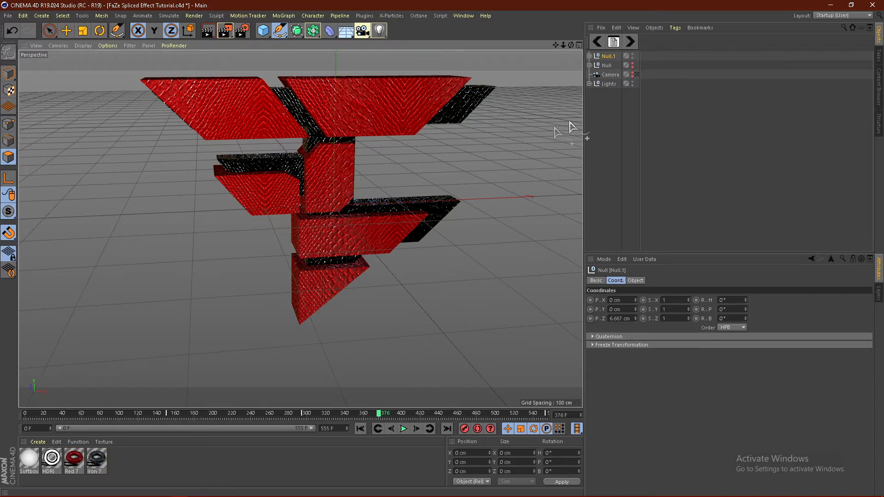
pyautogui.moveTo(380, 175)
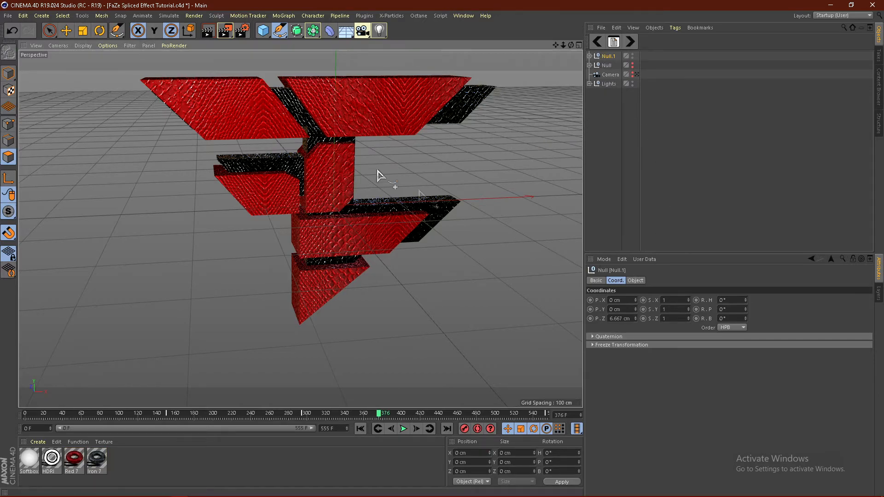
pyautogui.click(101, 16)
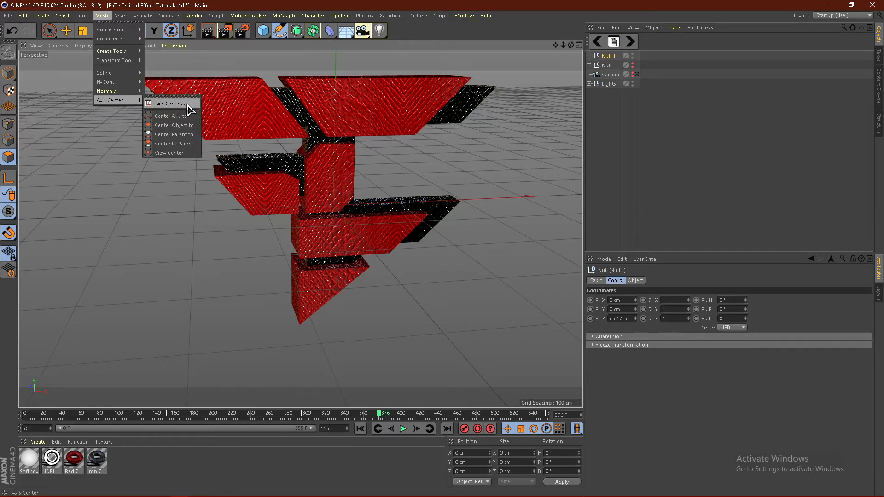
pyautogui.click(169, 103)
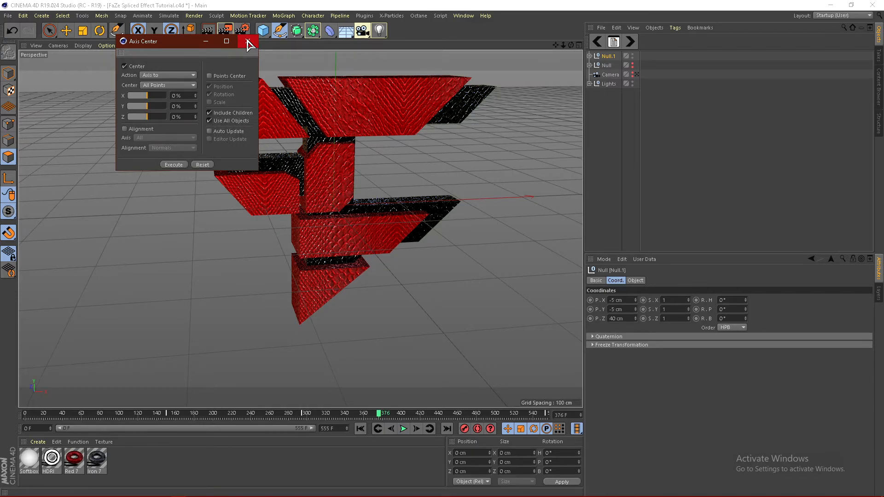
pyautogui.click(249, 42)
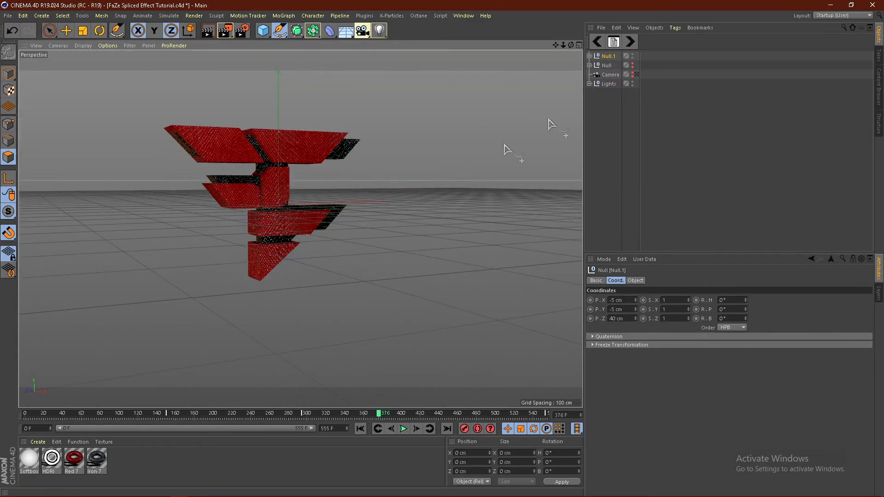
# Step: Rotate and tilt Null.1 so the grouped logo faces the camera at an angle
pyautogui.click(116, 30)
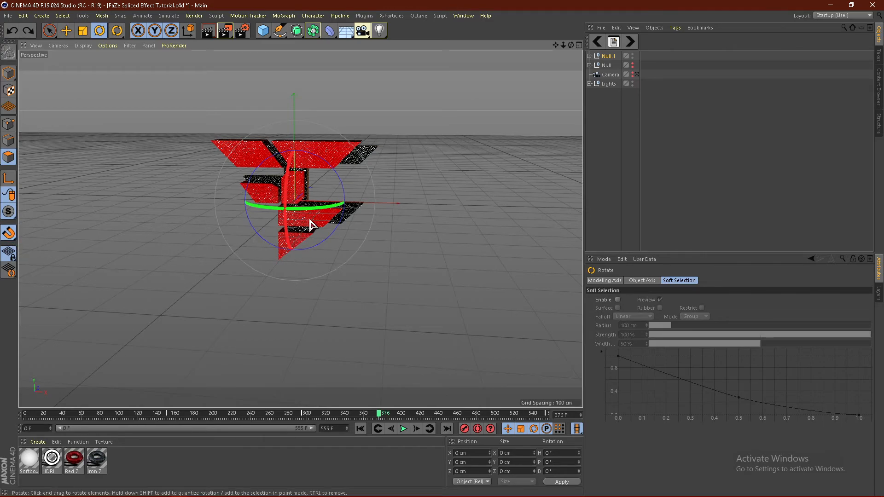
pyautogui.moveTo(310, 225); pyautogui.dragTo(343, 219)
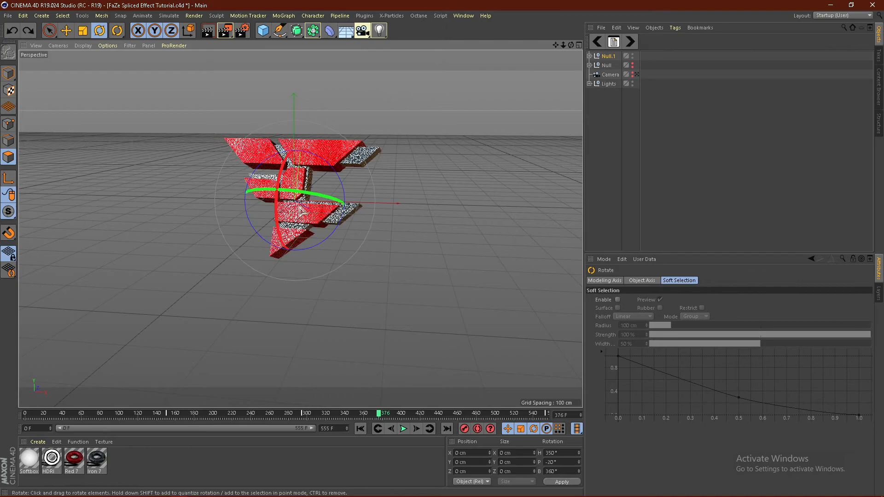
pyautogui.moveTo(293, 197); pyautogui.dragTo(332, 236)
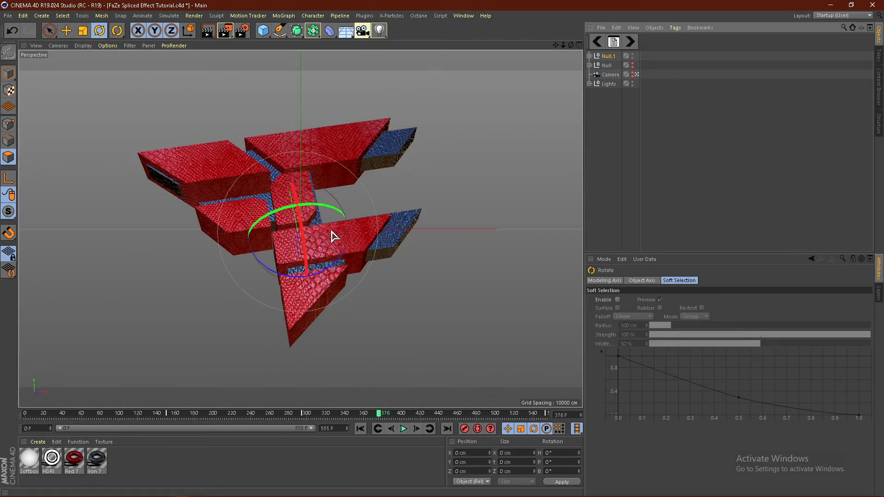
pyautogui.moveTo(332, 236); pyautogui.dragTo(302, 265)
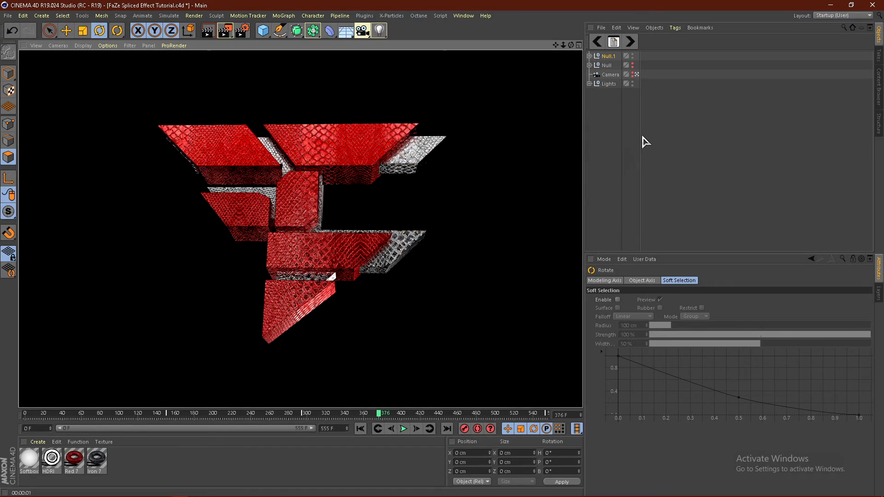
# Step: Swap the Iron 7 and Red 7 tags so the front pieces are iron and the recessed base red
pyautogui.click(606, 64)
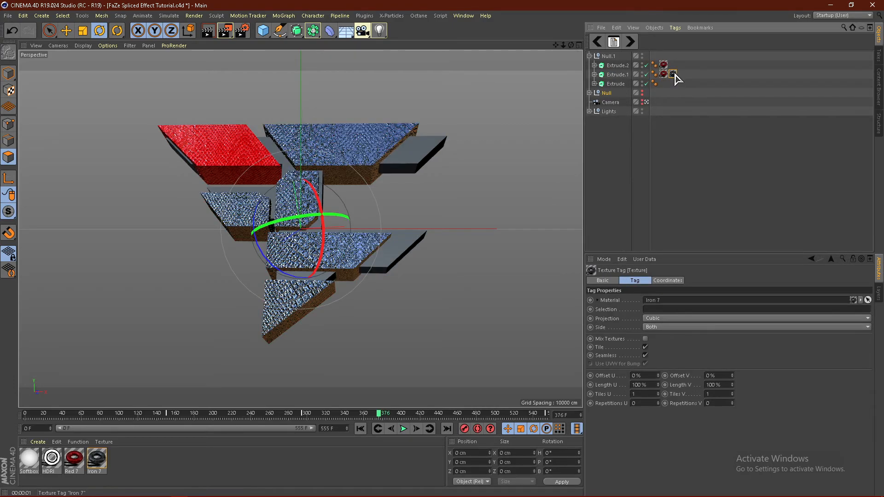
pyautogui.click(663, 74)
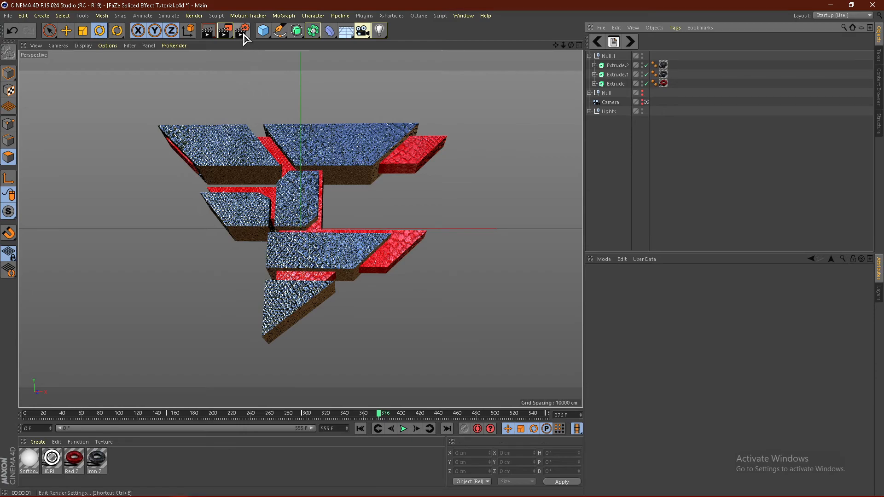
# Step: Name the 3840×2160 render output 'FaZe Tutorial' in GFX Renders and render to Picture Viewer
pyautogui.click(242, 31)
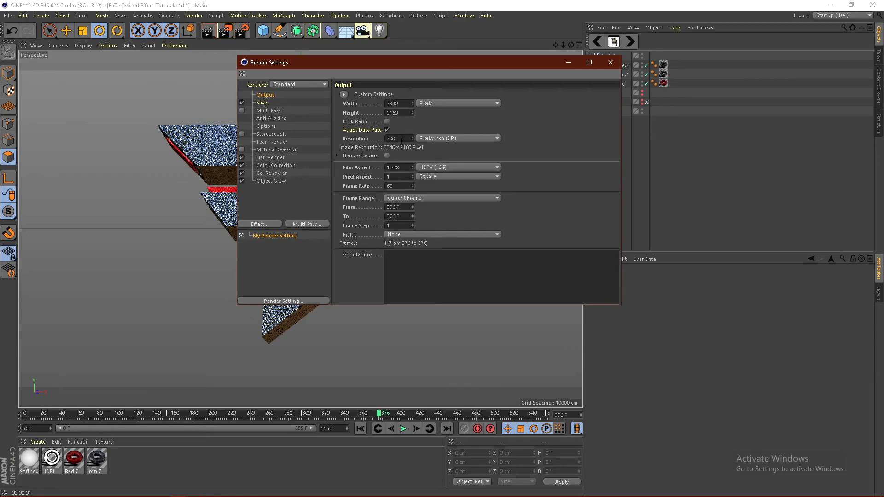
pyautogui.click(262, 102)
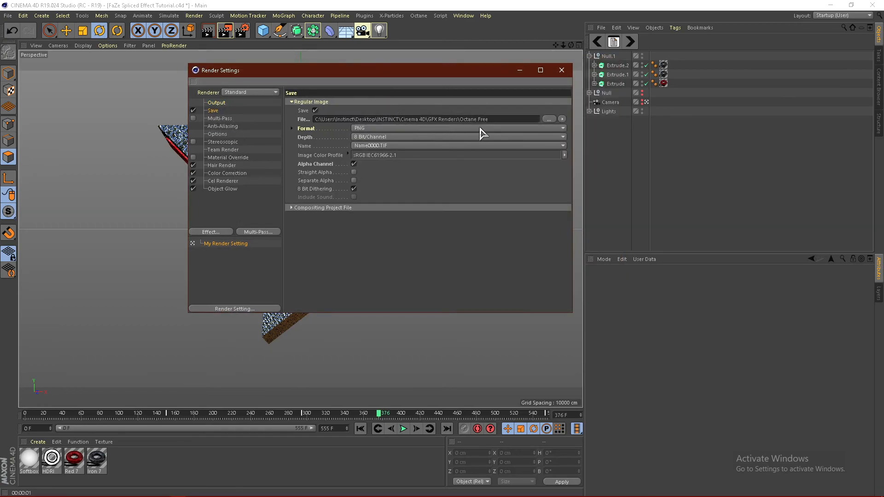
pyautogui.doubleClick(475, 119)
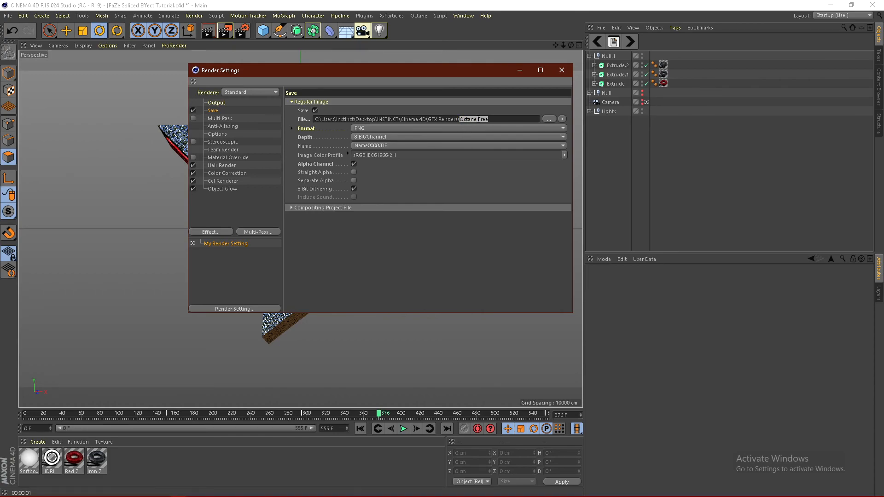
pyautogui.write('FaZe')
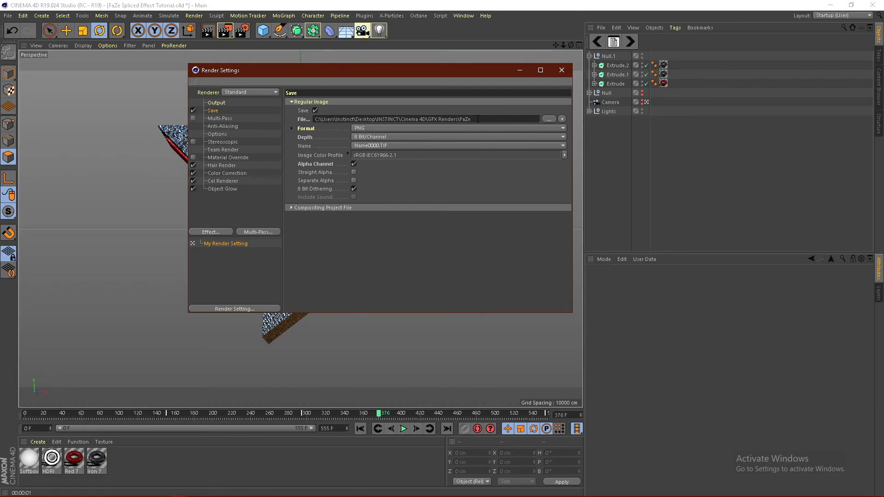
pyautogui.write('Tutorial')
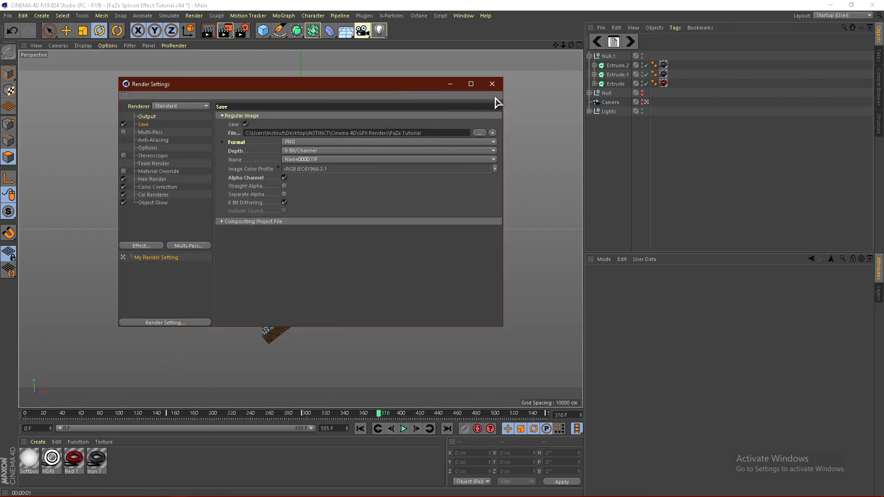
pyautogui.click(490, 84)
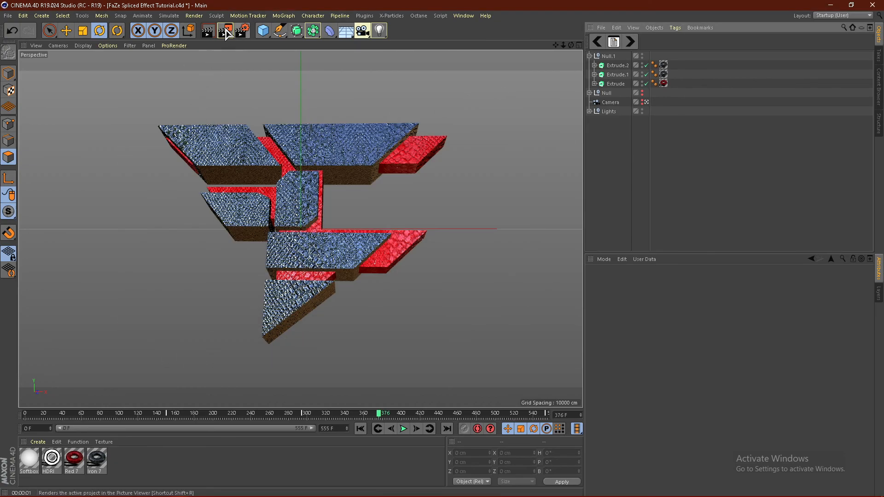
pyautogui.click(224, 30)
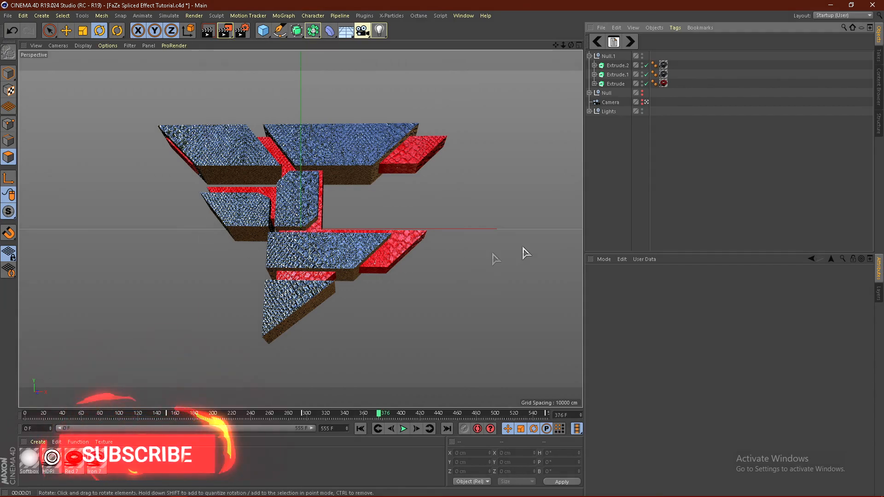